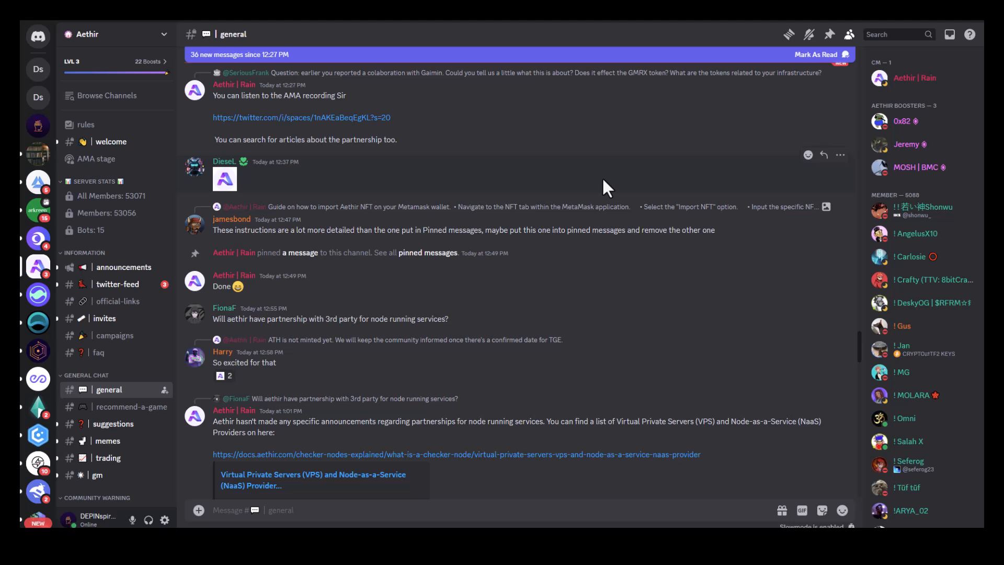
{"action": "mouse_move", "coordinate": [264, 179]}
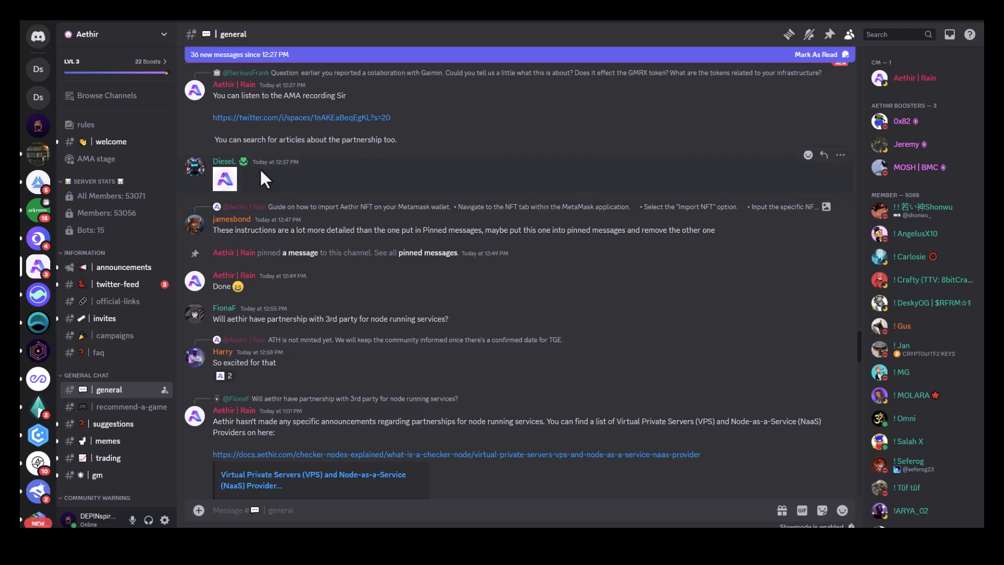
{"action": "mouse_move", "coordinate": [121, 411]}
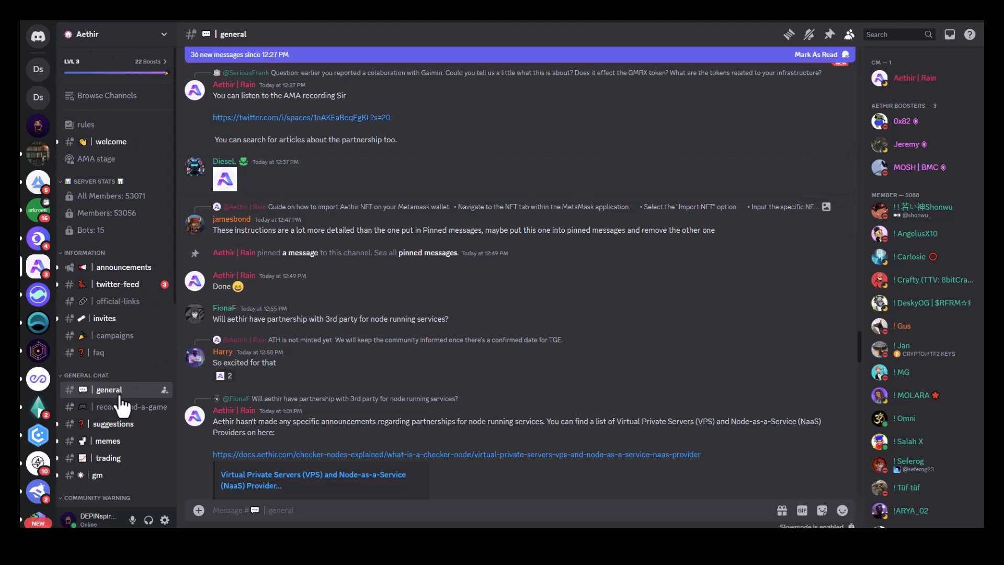
{"action": "mouse_move", "coordinate": [826, 34]}
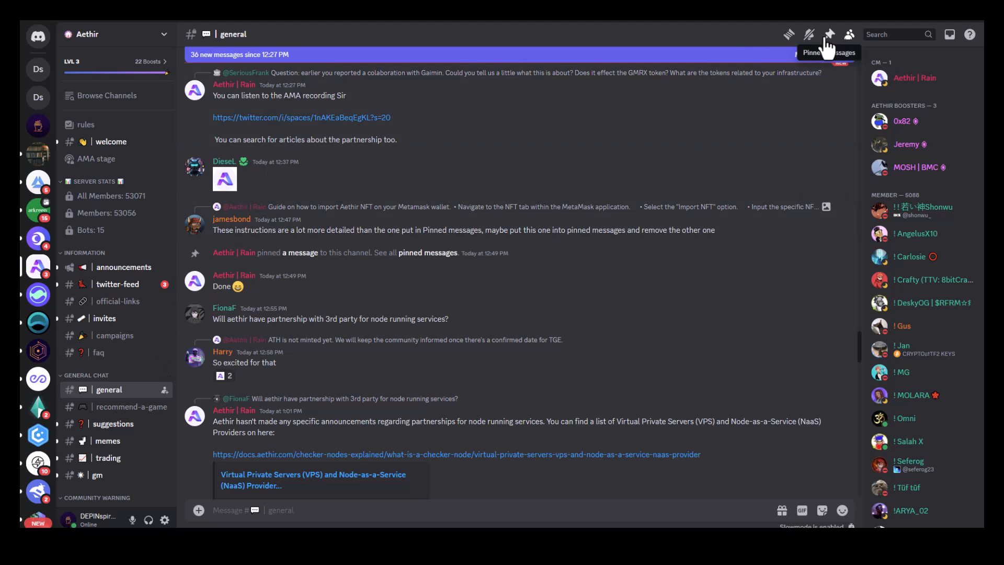
Step: Show the #general channel's pinned messages to locate the NFT import guide
{"action": "left_click", "coordinate": [826, 35]}
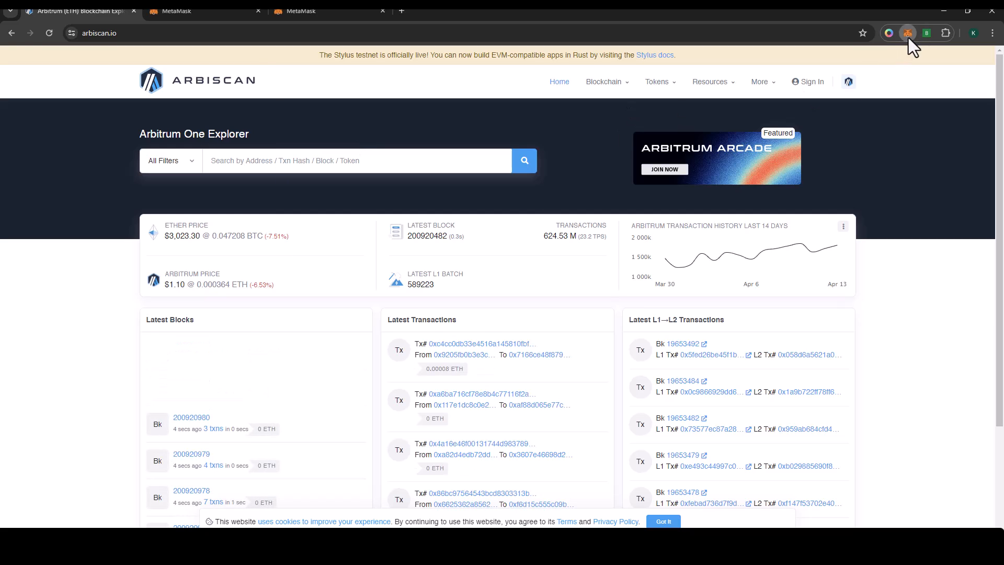
Step: Search Arbiscan for the pasted wallet address and list its ERC-721 token transfers
{"action": "left_click", "coordinate": [906, 33]}
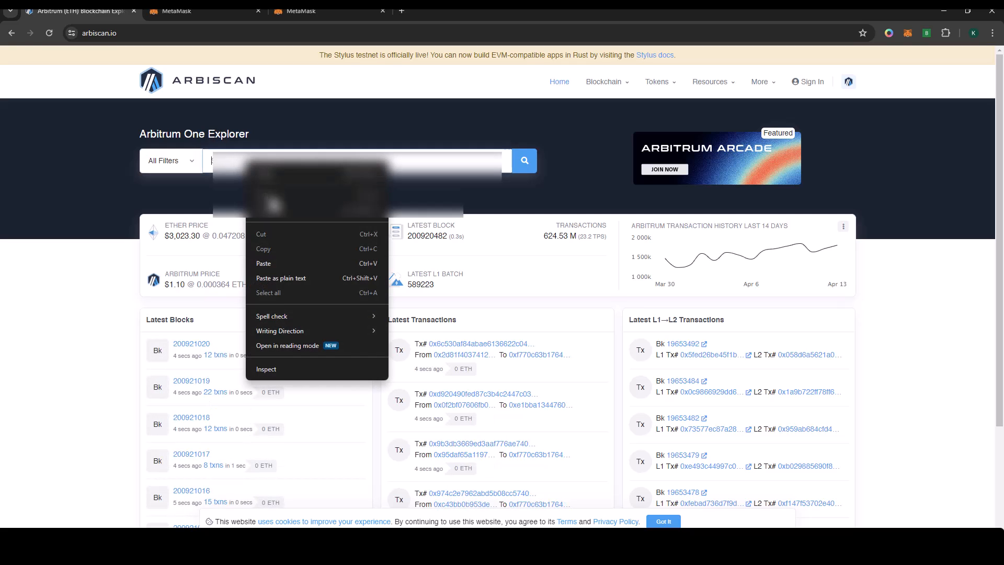
{"action": "left_click", "coordinate": [563, 166]}
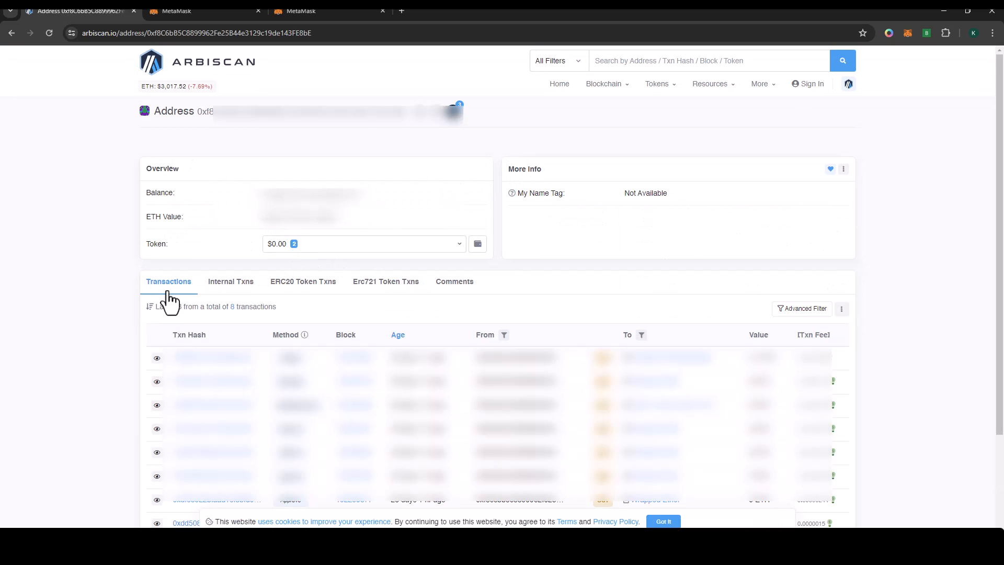
{"action": "mouse_move", "coordinate": [231, 306]}
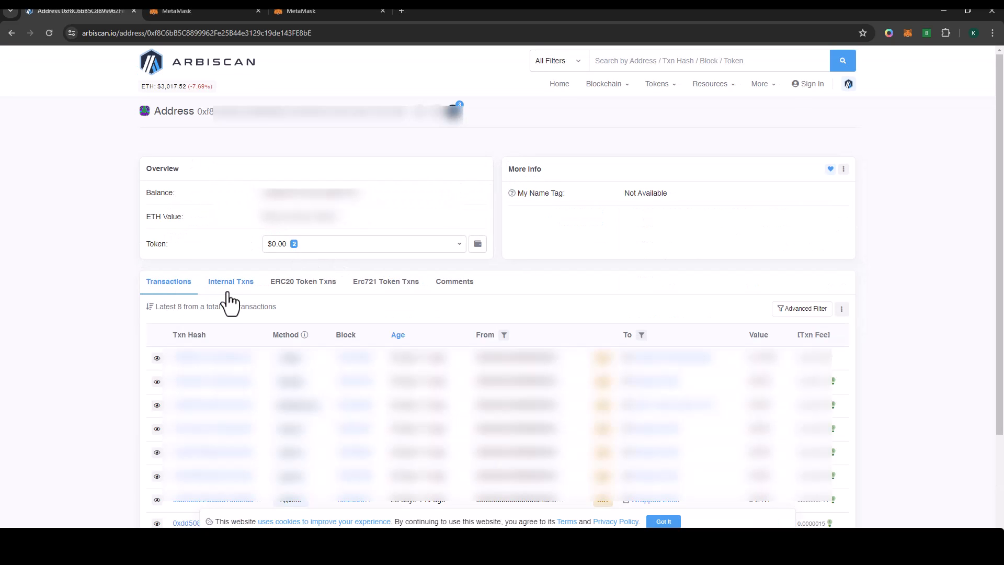
{"action": "mouse_move", "coordinate": [368, 296]}
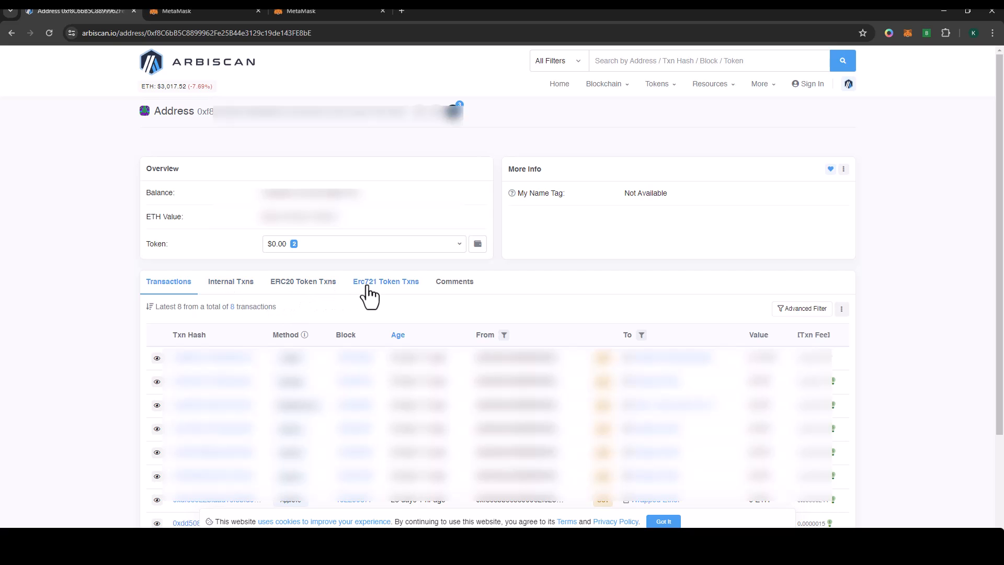
{"action": "left_click", "coordinate": [385, 281]}
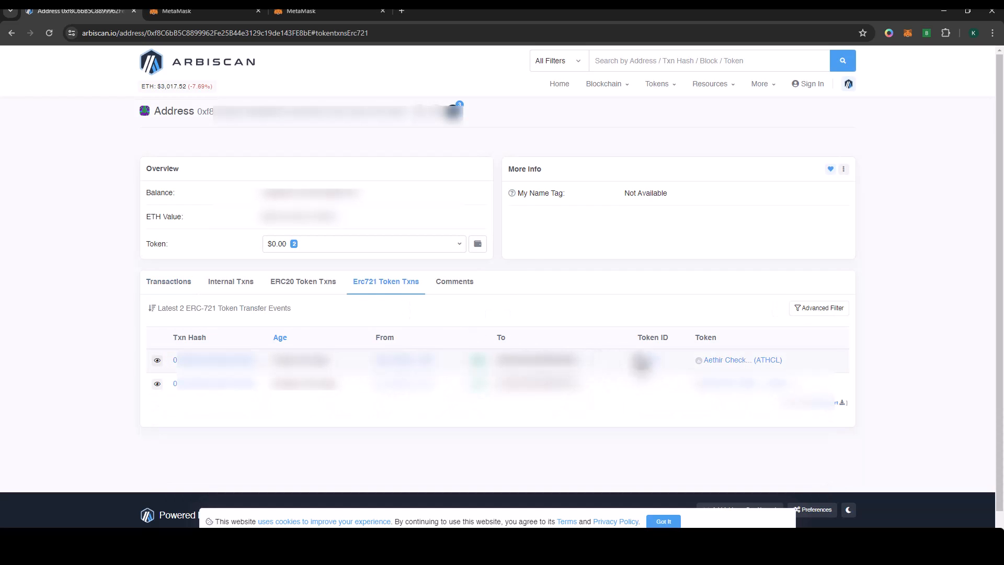
{"action": "mouse_move", "coordinate": [727, 359]}
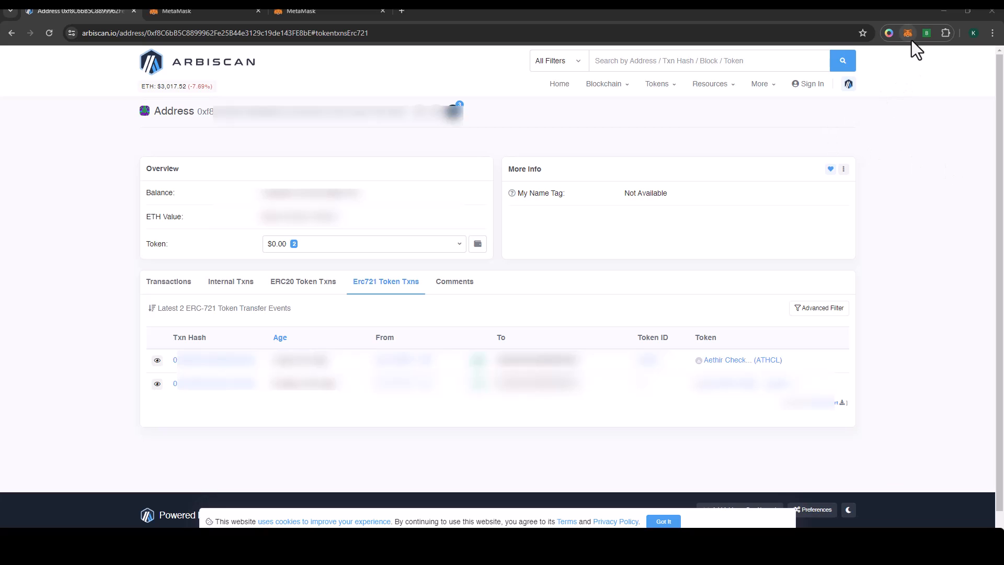
{"action": "mouse_move", "coordinate": [907, 33]}
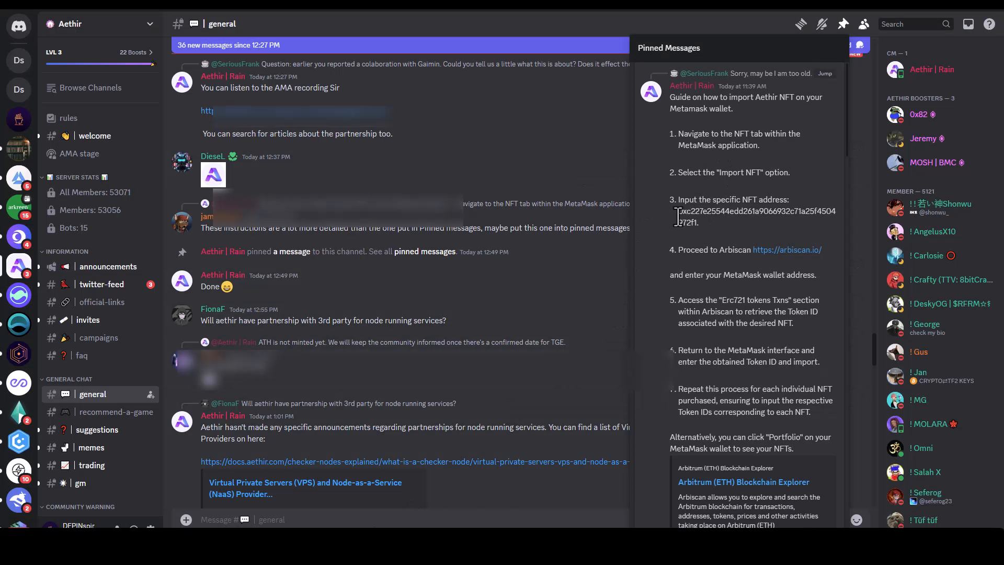
Step: Select and copy the NFT contract address from step 3 of the pinned guide
{"action": "left_click_drag", "start_coordinate": [676, 210], "coordinate": [696, 222]}
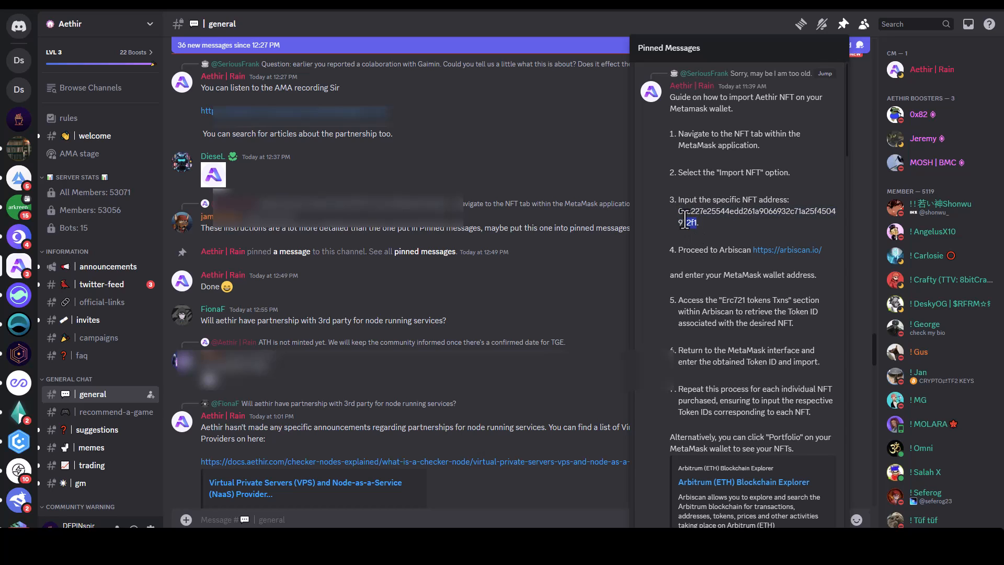
{"action": "left_click", "coordinate": [843, 24]}
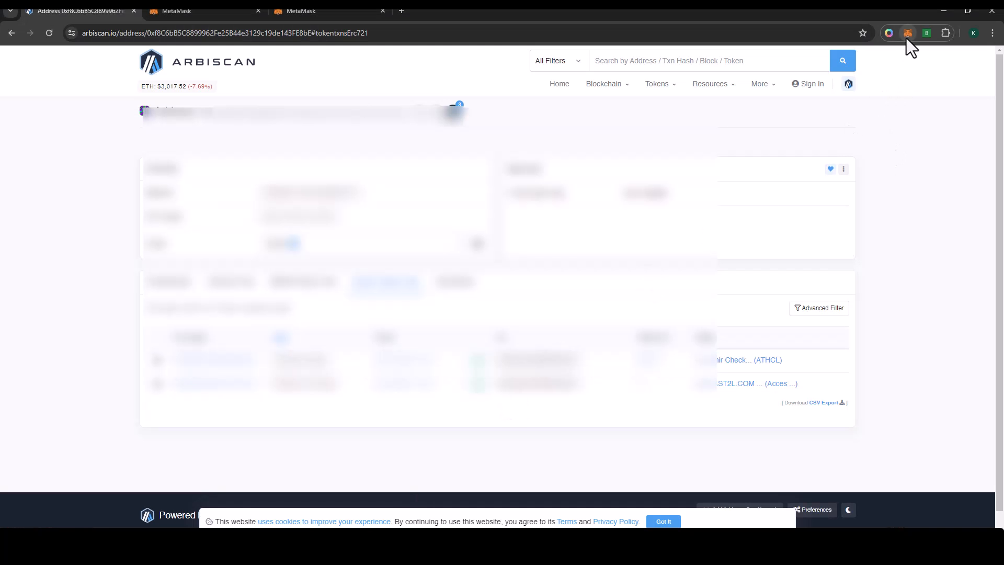
Step: Switch the MetaMask extension to Arbitrum One and reopen the wallet popup
{"action": "left_click", "coordinate": [908, 33]}
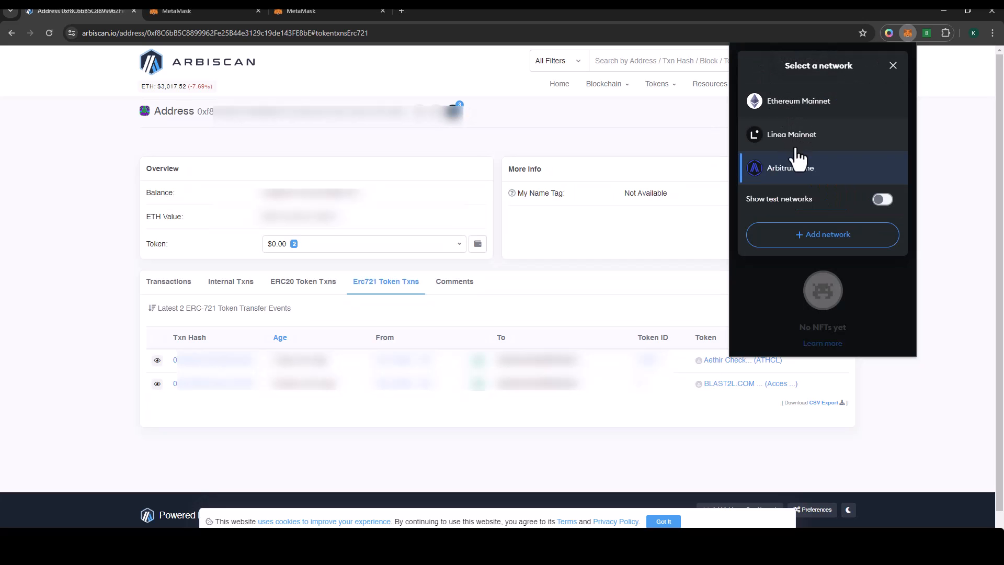
{"action": "mouse_move", "coordinate": [806, 185]}
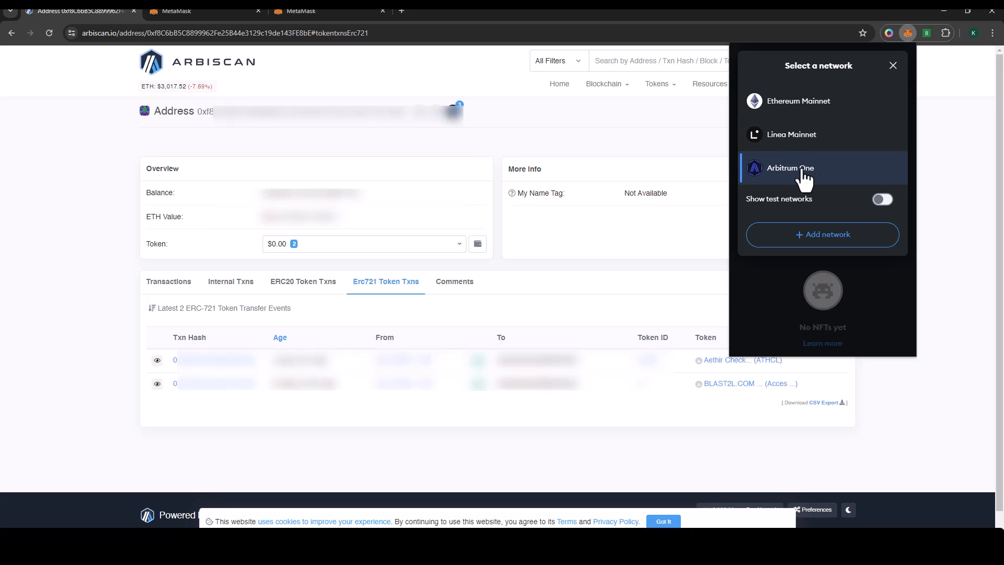
{"action": "left_click", "coordinate": [822, 234]}
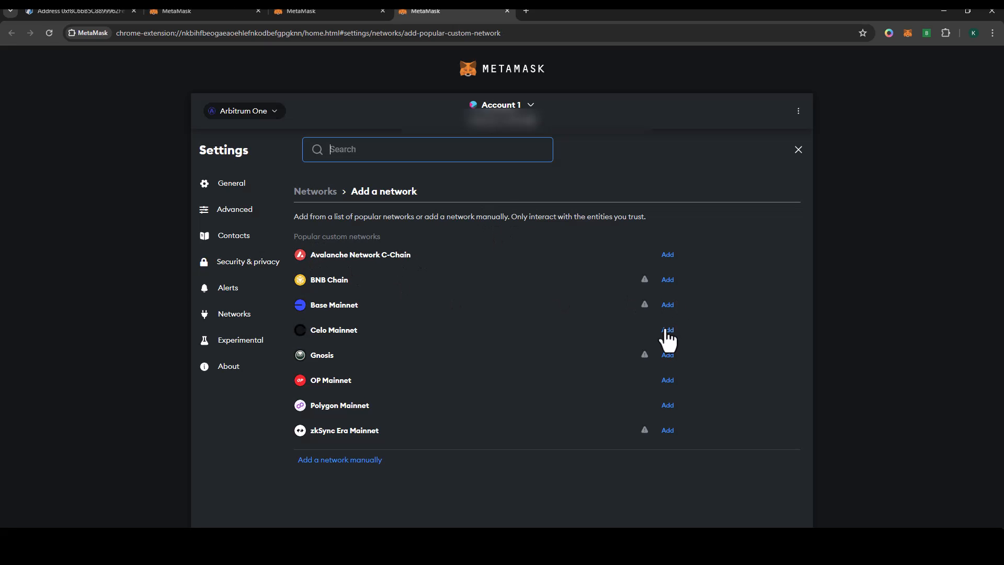
{"action": "mouse_move", "coordinate": [630, 310]}
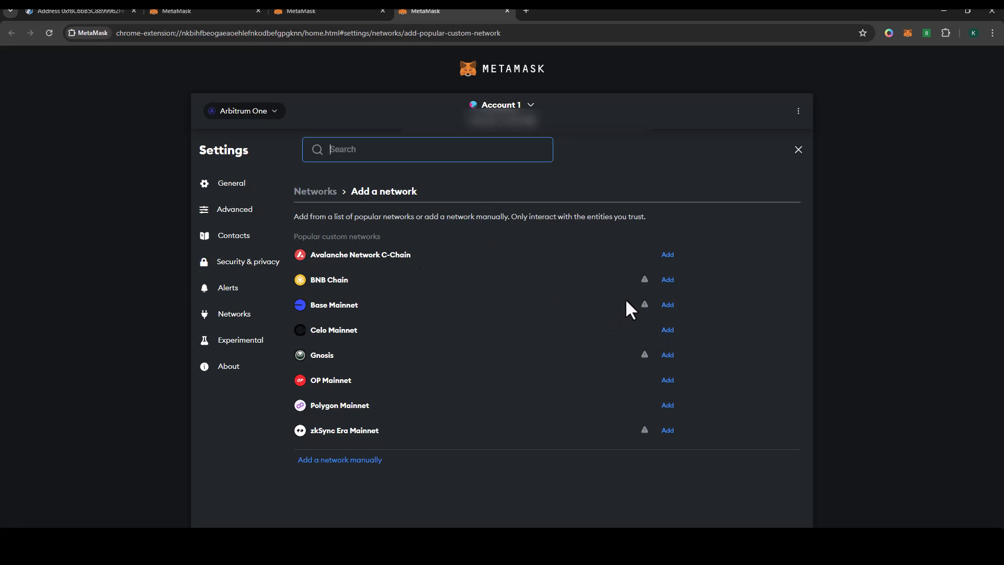
{"action": "mouse_move", "coordinate": [671, 277]}
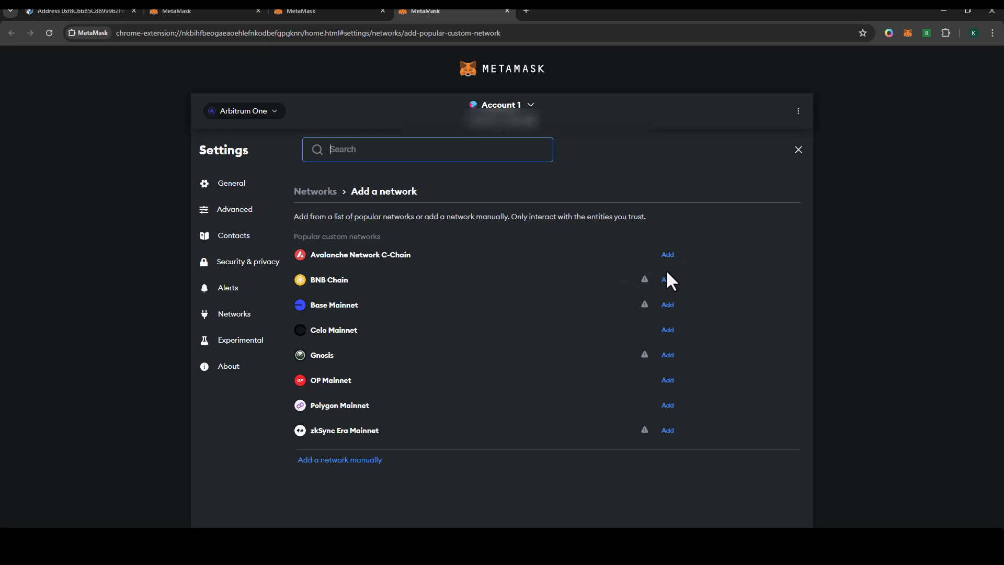
{"action": "mouse_move", "coordinate": [860, 48]}
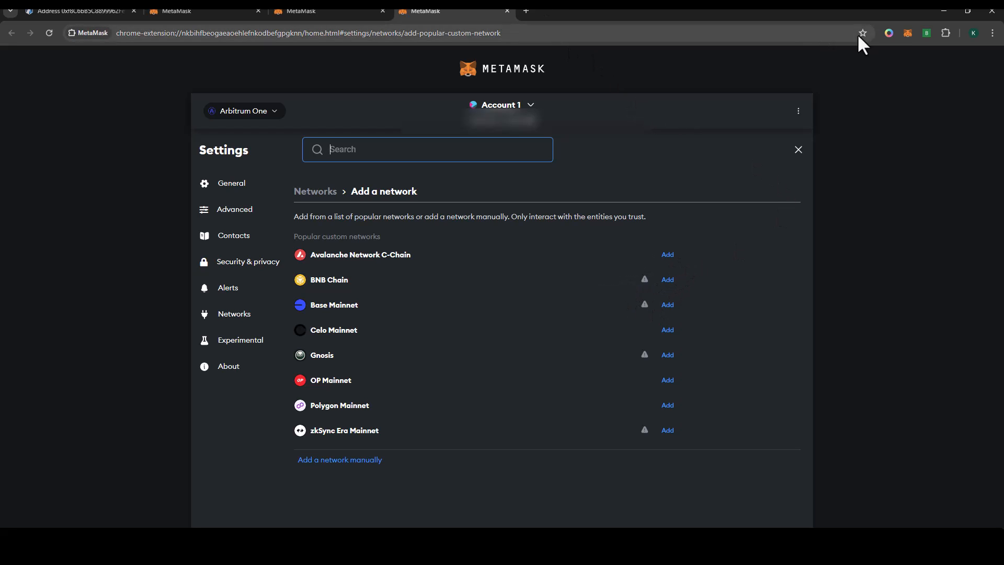
{"action": "left_click", "coordinate": [907, 33]}
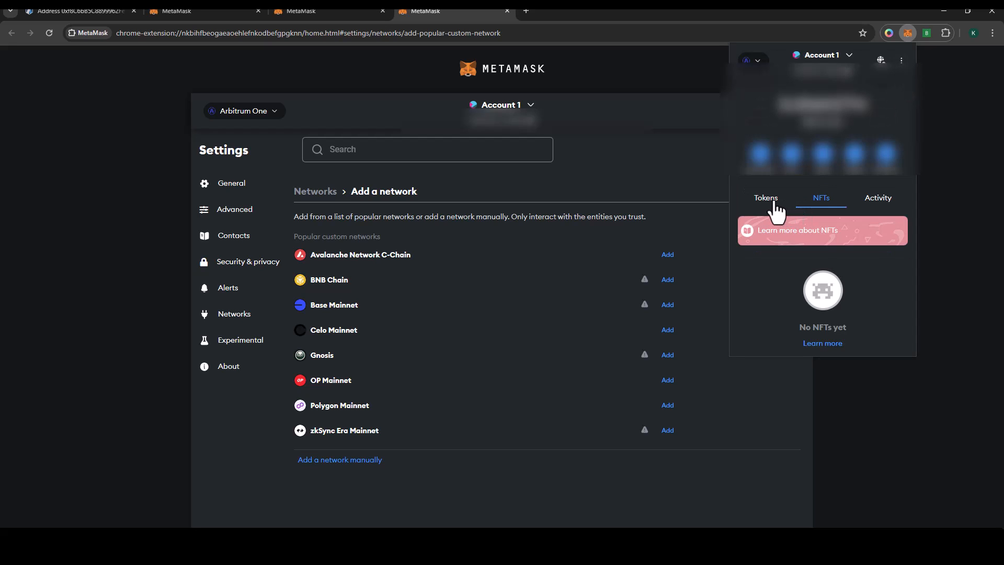
{"action": "mouse_move", "coordinate": [818, 213]}
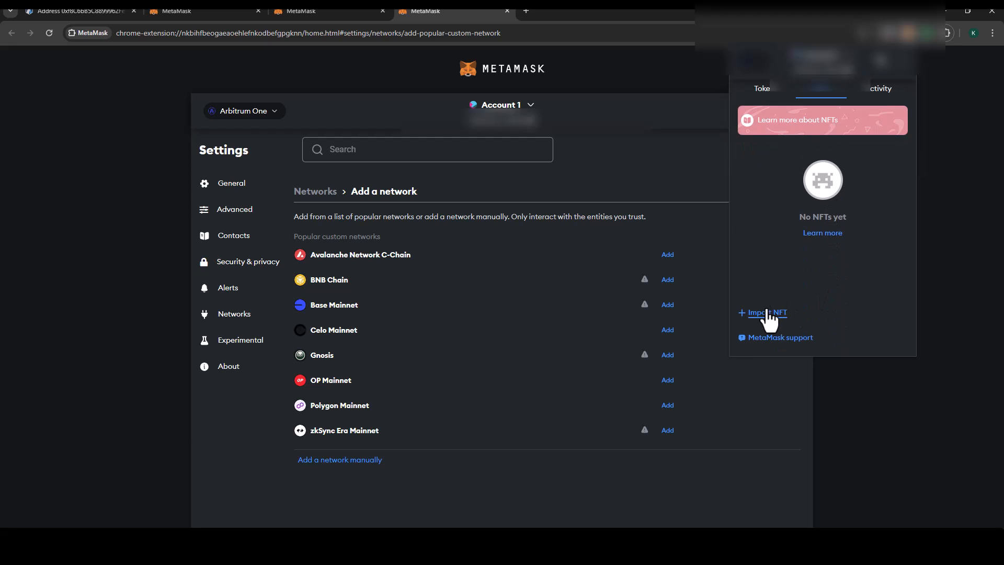
Step: Import the NFT using the pasted Aethir contract address and its token ID
{"action": "left_click", "coordinate": [767, 312]}
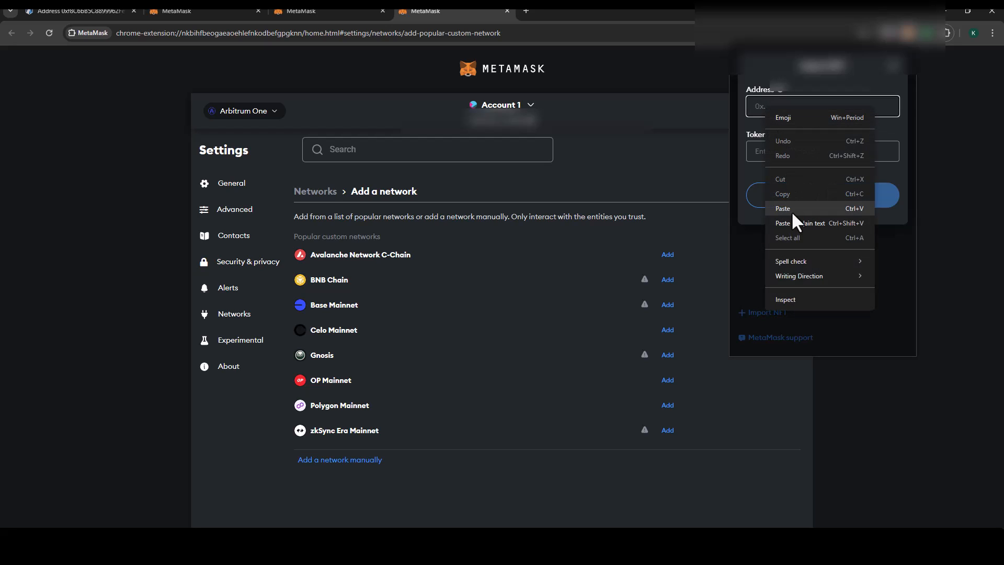
{"action": "left_click", "coordinate": [782, 208]}
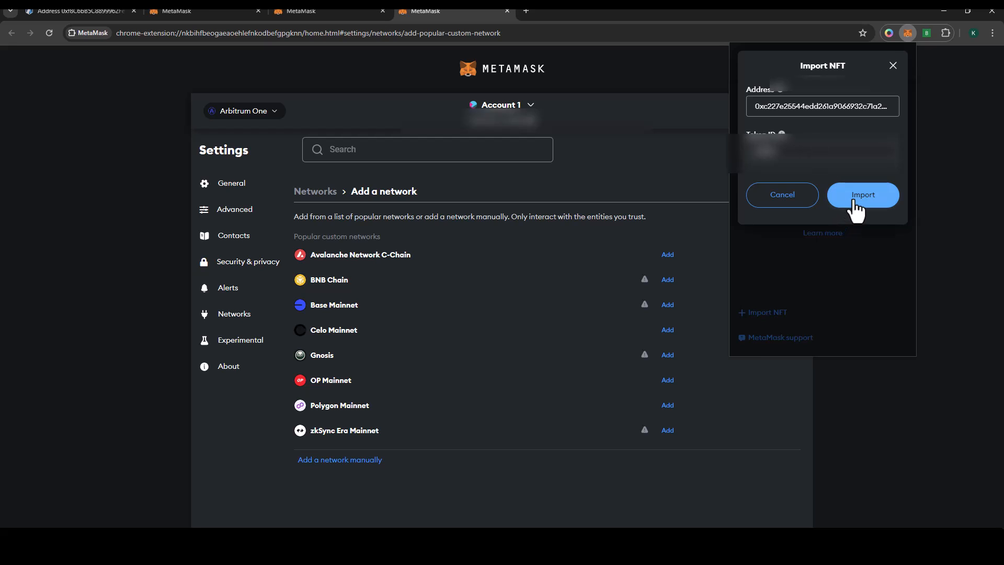
{"action": "left_click", "coordinate": [863, 194]}
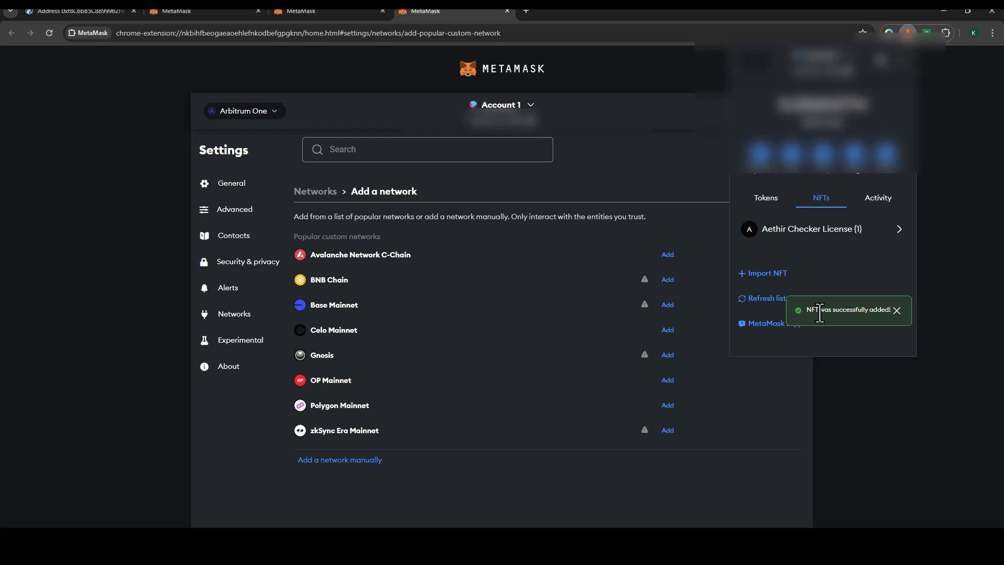
{"action": "mouse_move", "coordinate": [896, 310]}
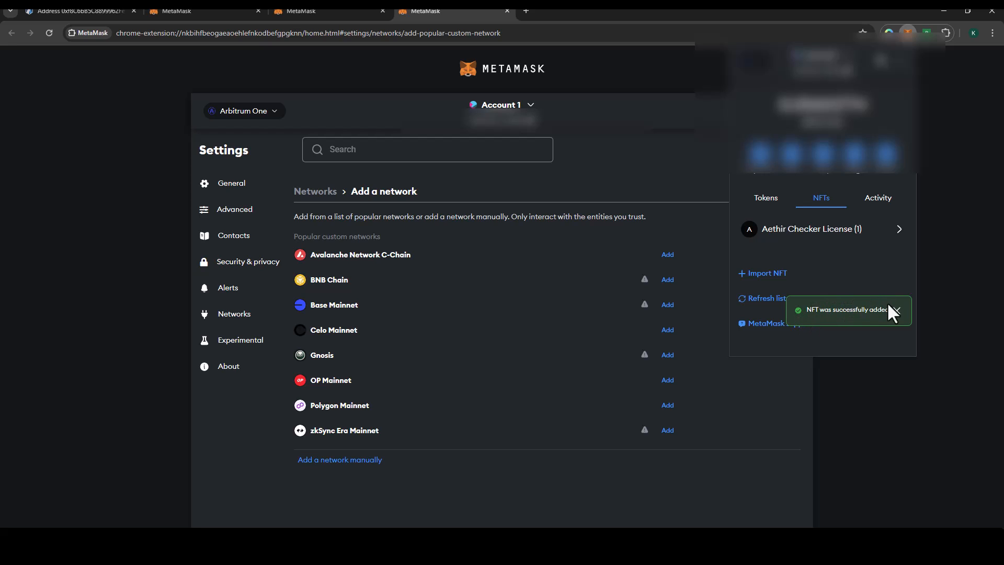
{"action": "mouse_move", "coordinate": [882, 300]}
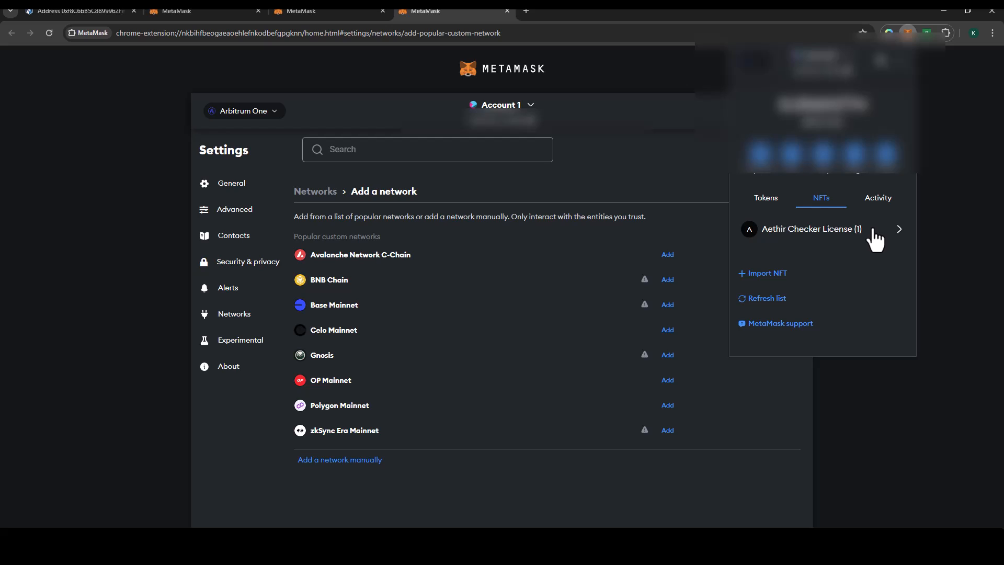
{"action": "left_click", "coordinate": [765, 198]}
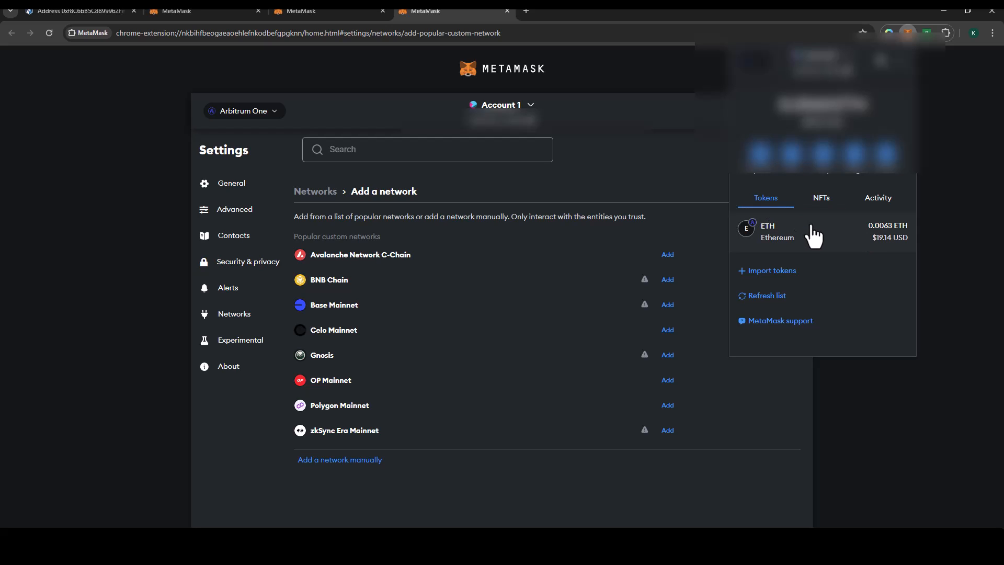
{"action": "left_click", "coordinate": [821, 198]}
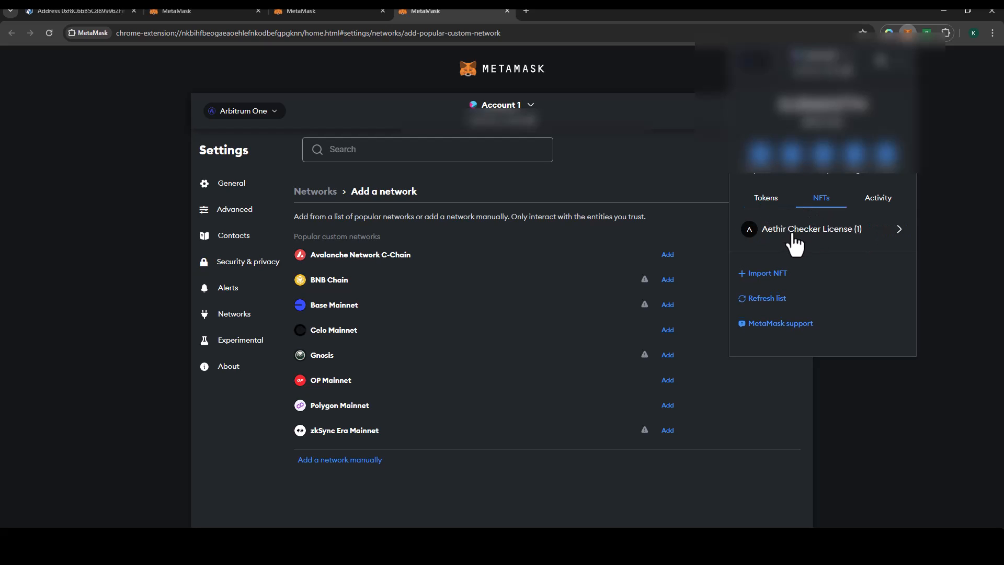
{"action": "mouse_move", "coordinate": [842, 249]}
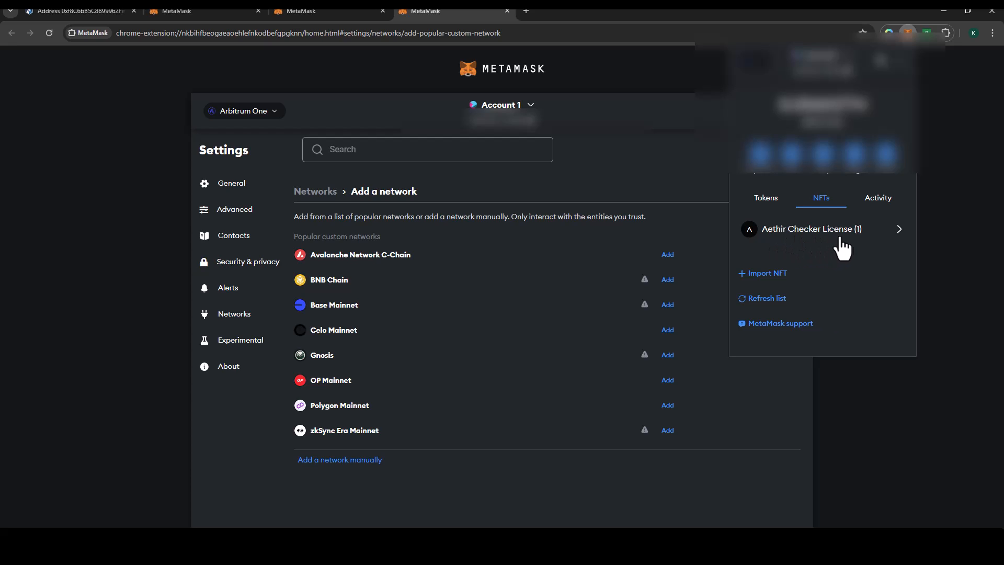
{"action": "mouse_move", "coordinate": [858, 254]}
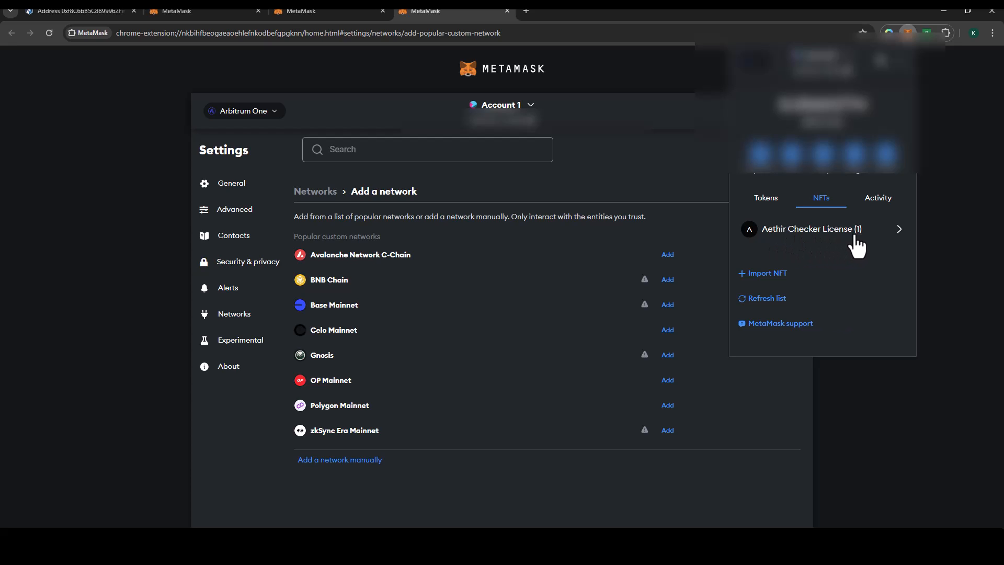
{"action": "mouse_move", "coordinate": [848, 260]}
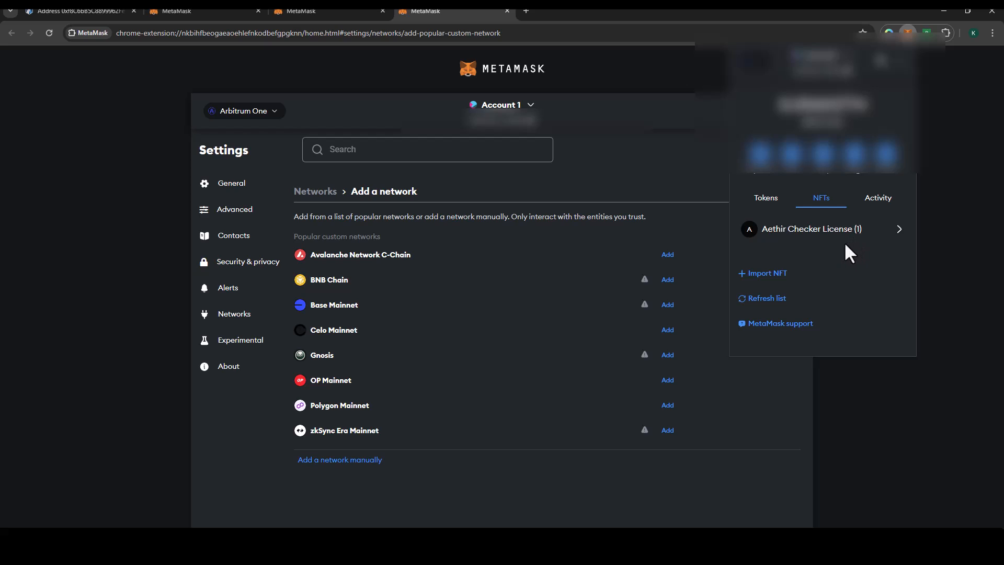
{"action": "mouse_move", "coordinate": [847, 261]}
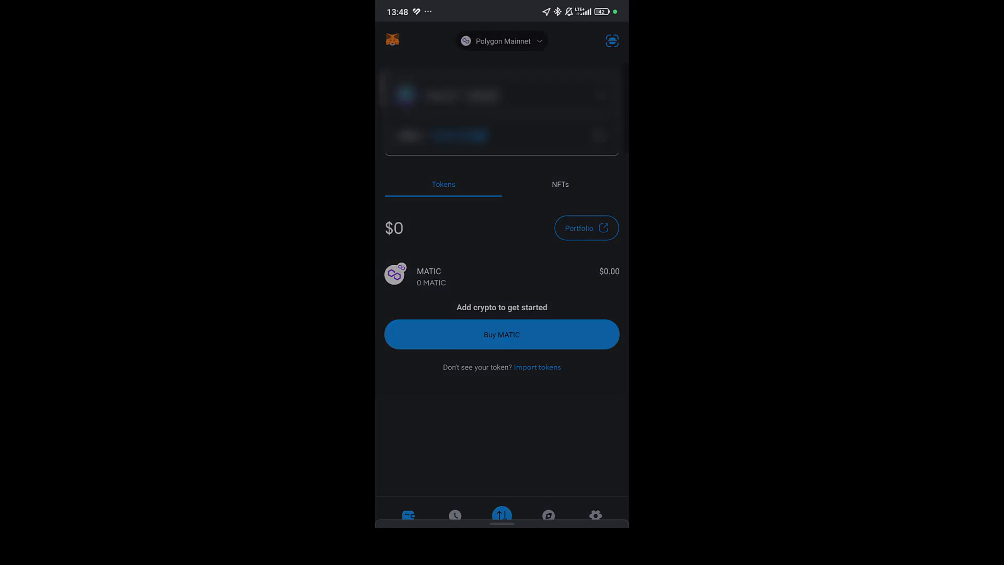
Step: Add Arbitrum One from the mobile network list, confirm, and switch to it
{"action": "left_click", "coordinate": [501, 41]}
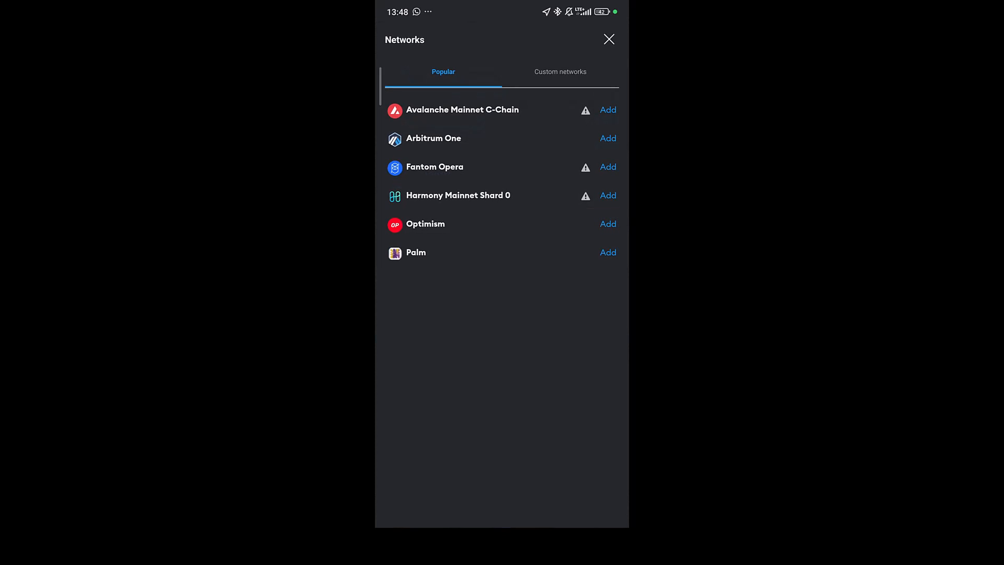
{"action": "left_click", "coordinate": [608, 138]}
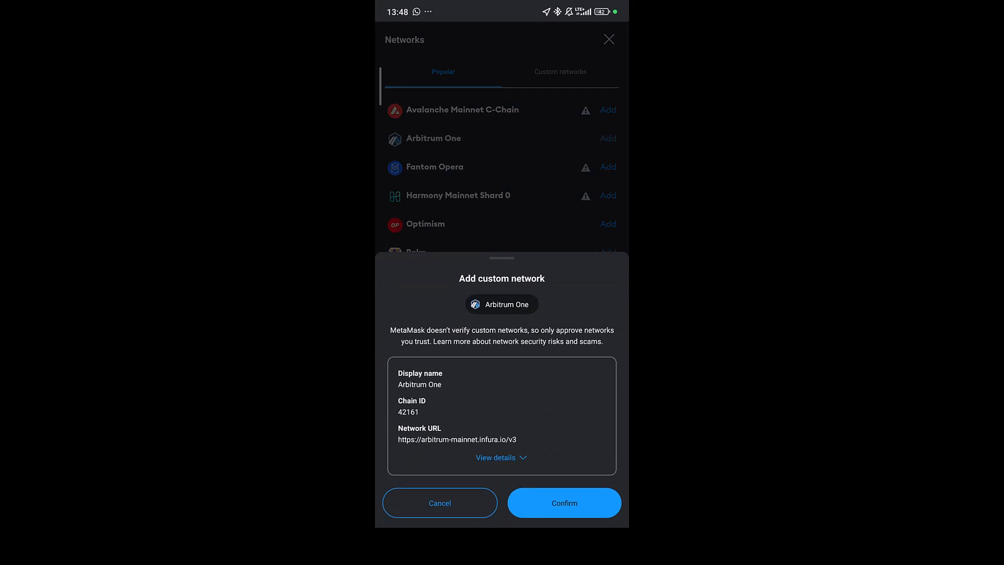
{"action": "left_click", "coordinate": [564, 502]}
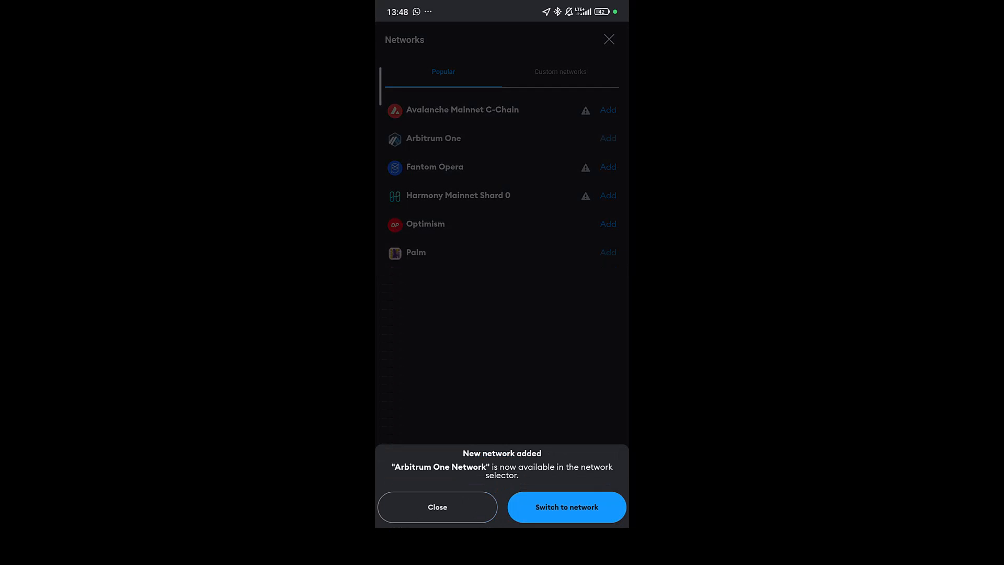
{"action": "left_click", "coordinate": [567, 507]}
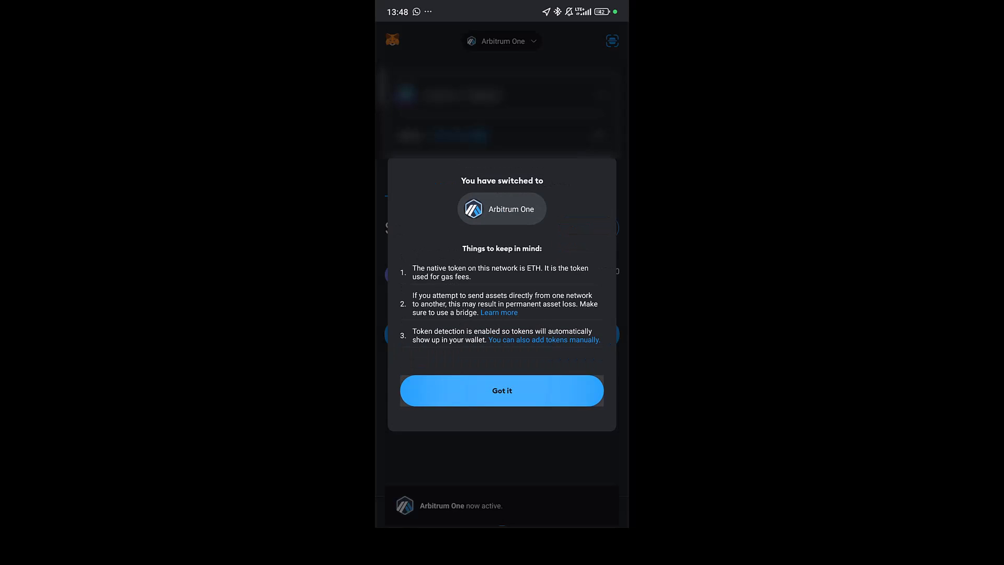
Step: Dismiss the switch notice, start Import NFTs, and paste the contract address
{"action": "left_click", "coordinate": [502, 390]}
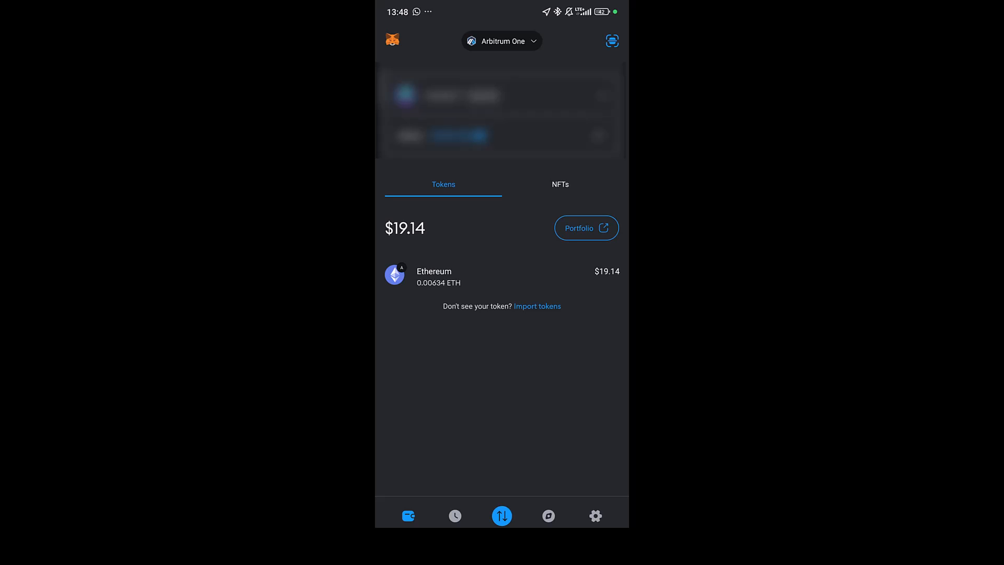
{"action": "left_click", "coordinate": [560, 184]}
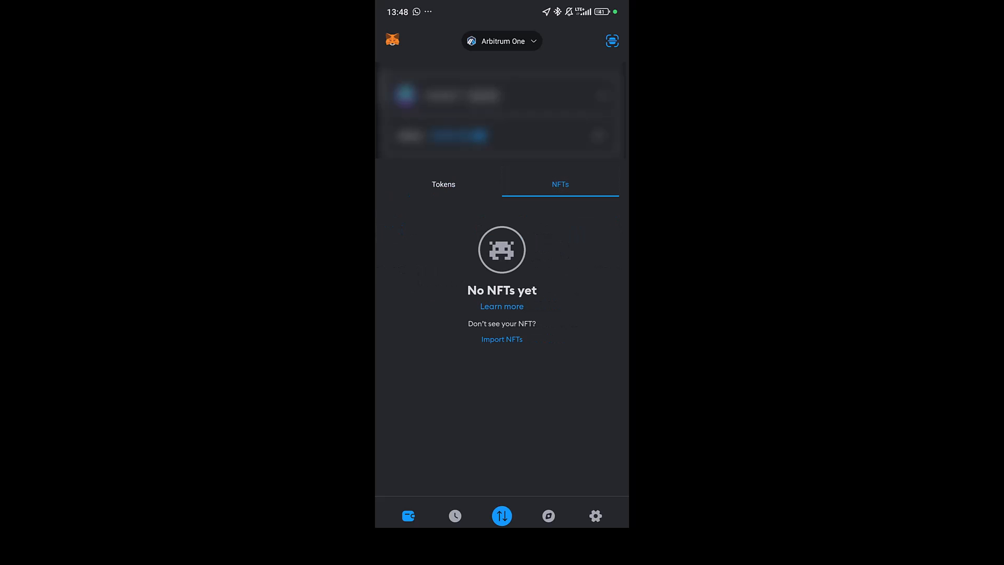
{"action": "left_click", "coordinate": [502, 339]}
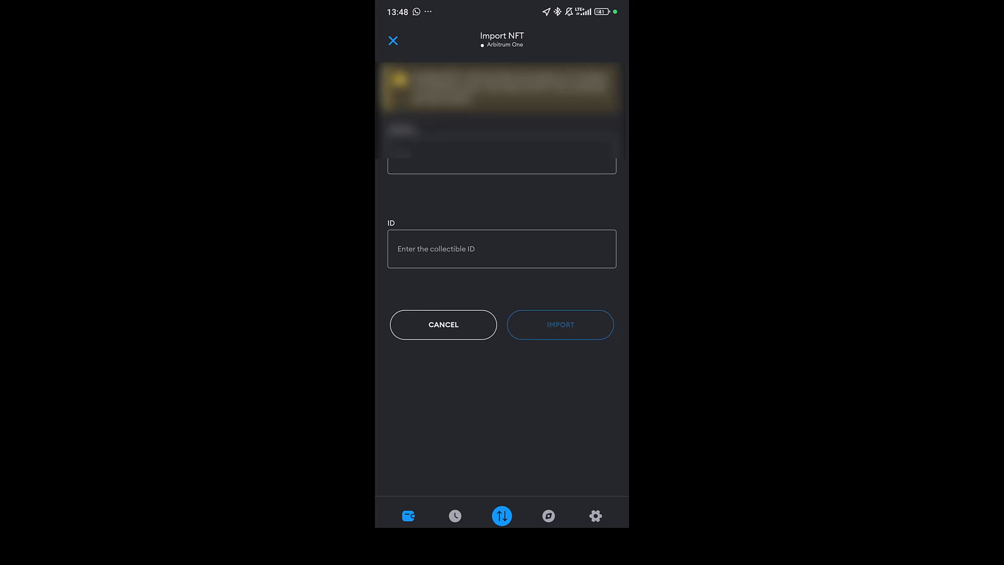
{"action": "left_click", "coordinate": [501, 155]}
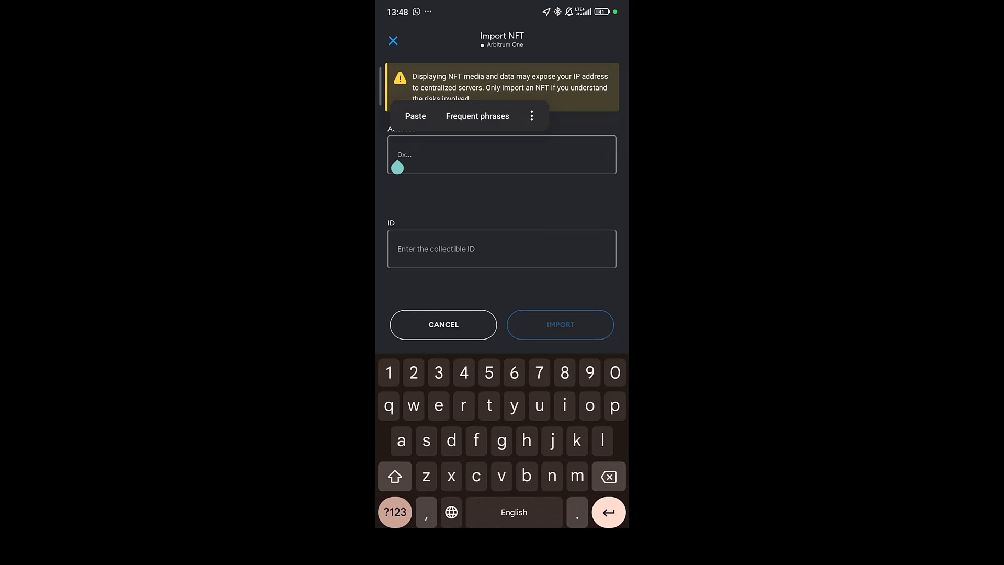
{"action": "left_click", "coordinate": [415, 115]}
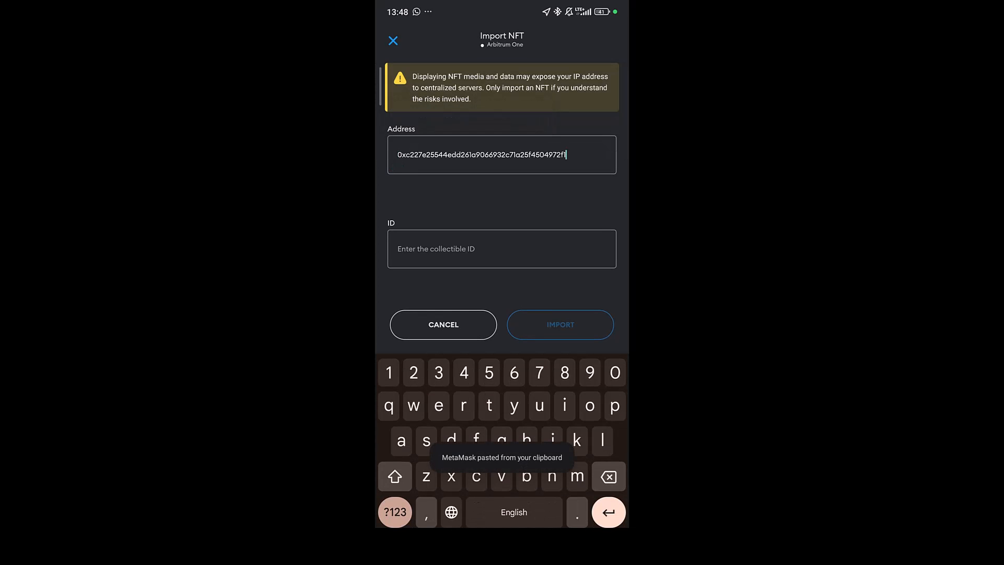